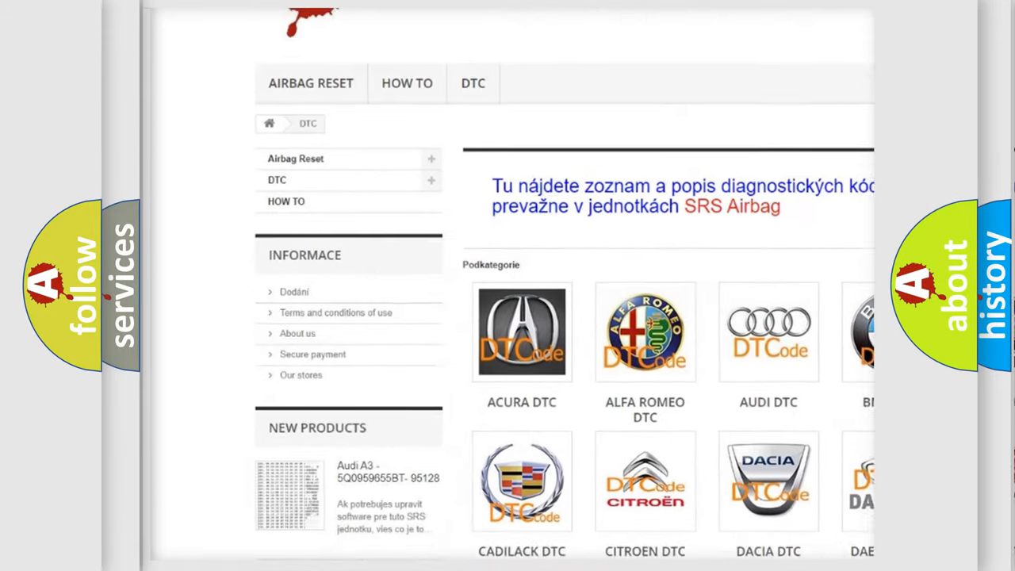
pyautogui.scroll(-3)
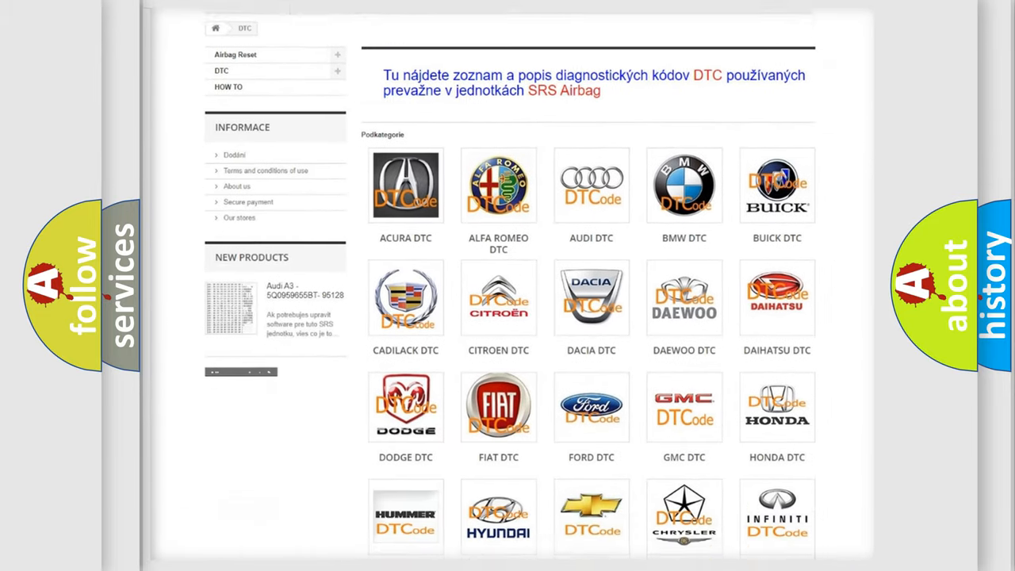
pyautogui.scroll(-3)
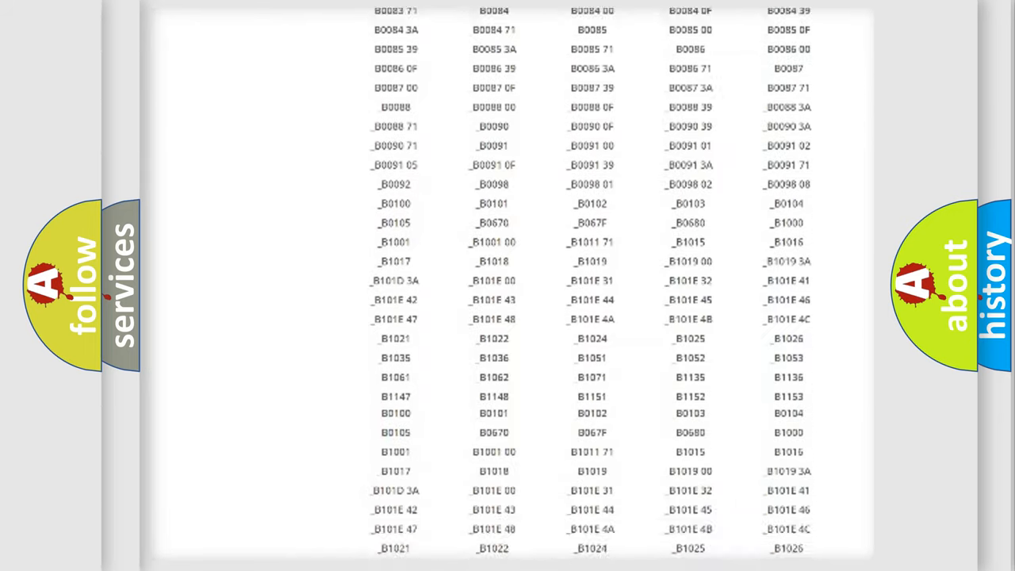
pyautogui.scroll(-3)
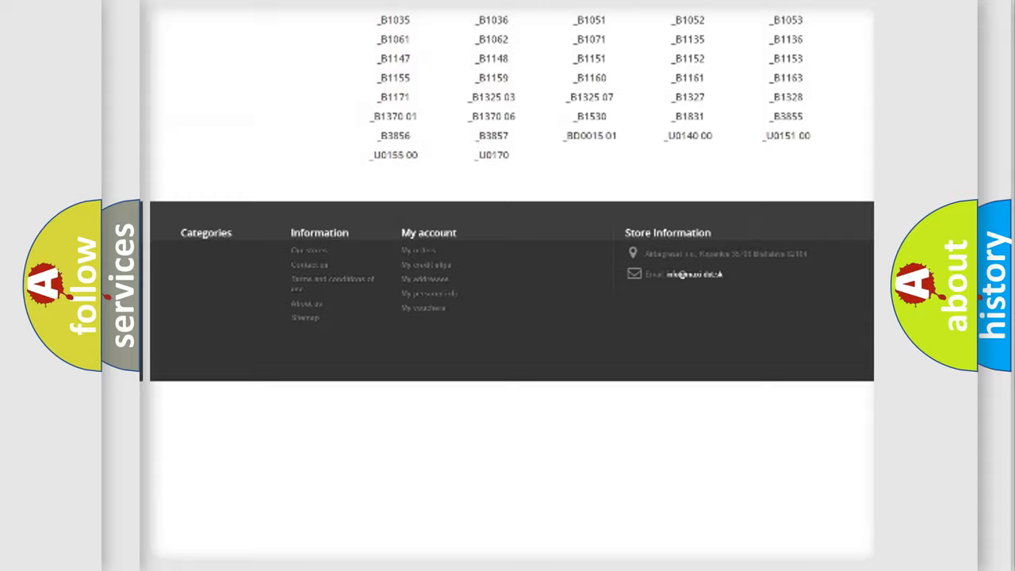
pyautogui.scroll(3)
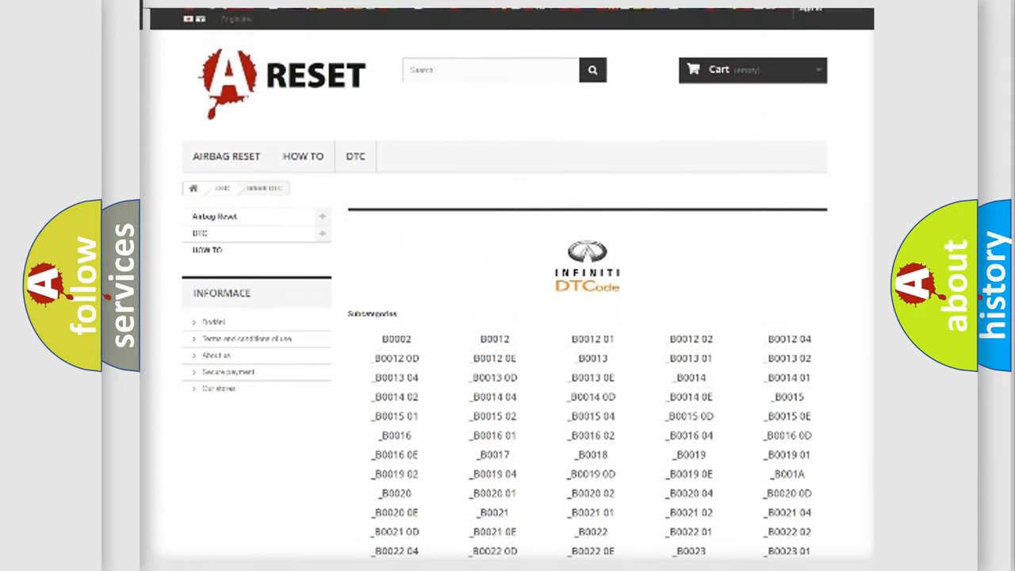